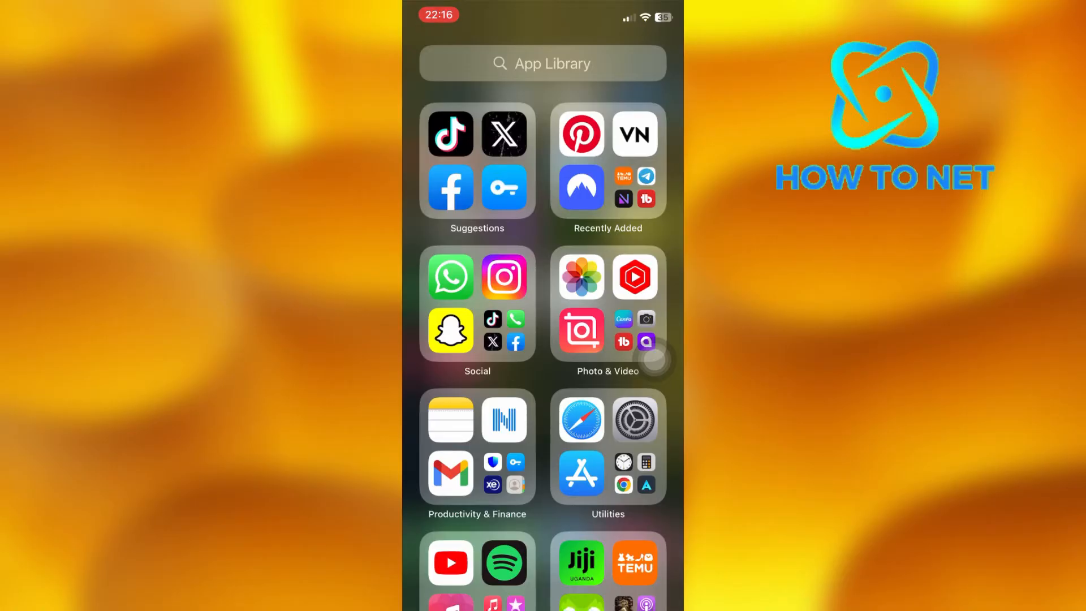
Launch Pinterest from the App Library, landing on the account's profile page.
left_click(581, 134)
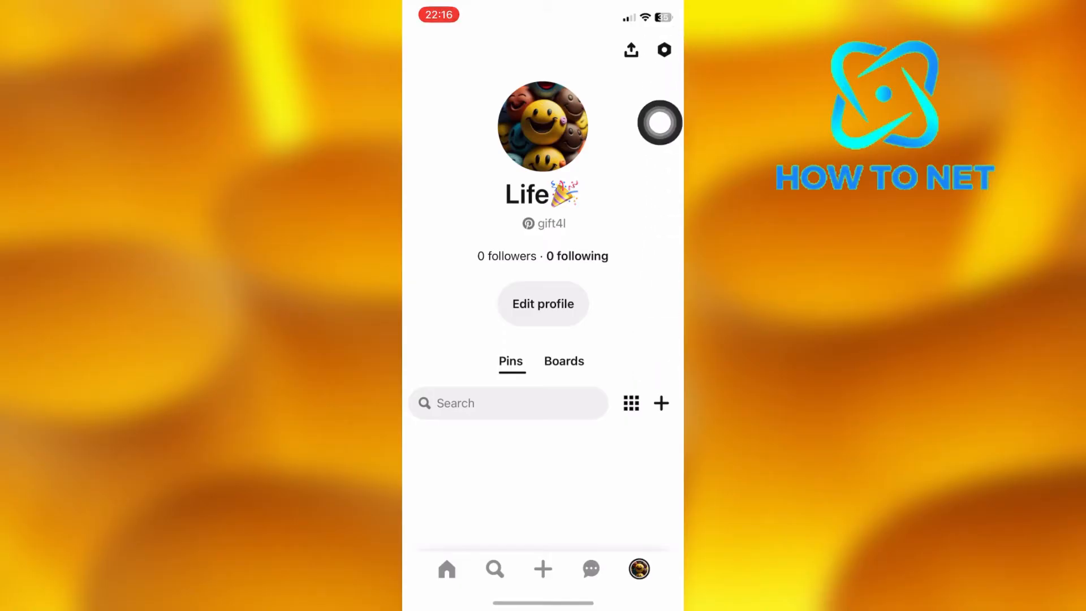
Go from the profile's settings gear into the Privacy and data page.
left_click(663, 49)
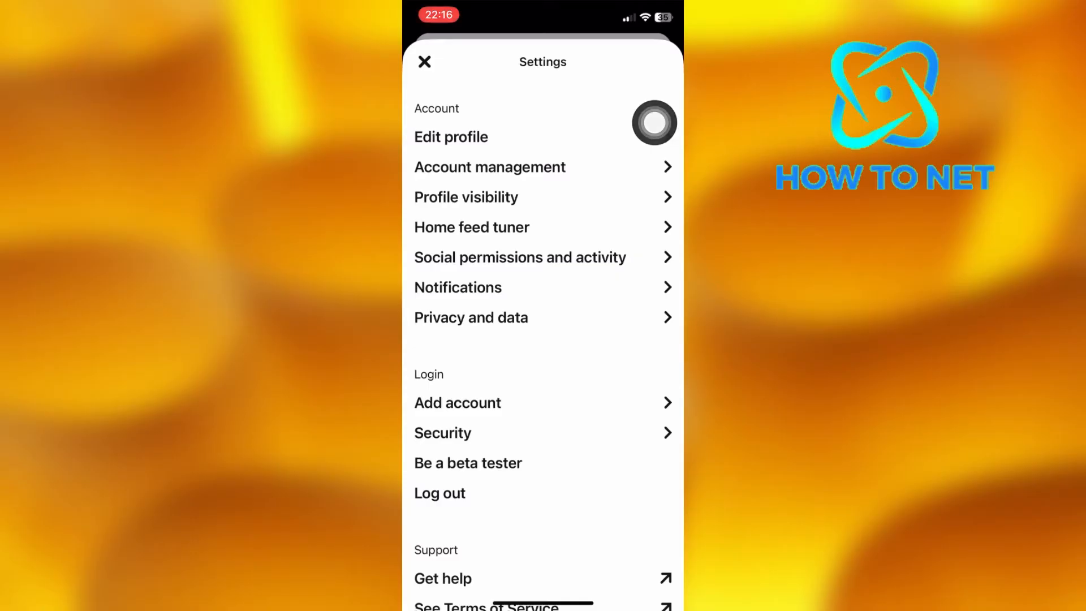
left_click(471, 317)
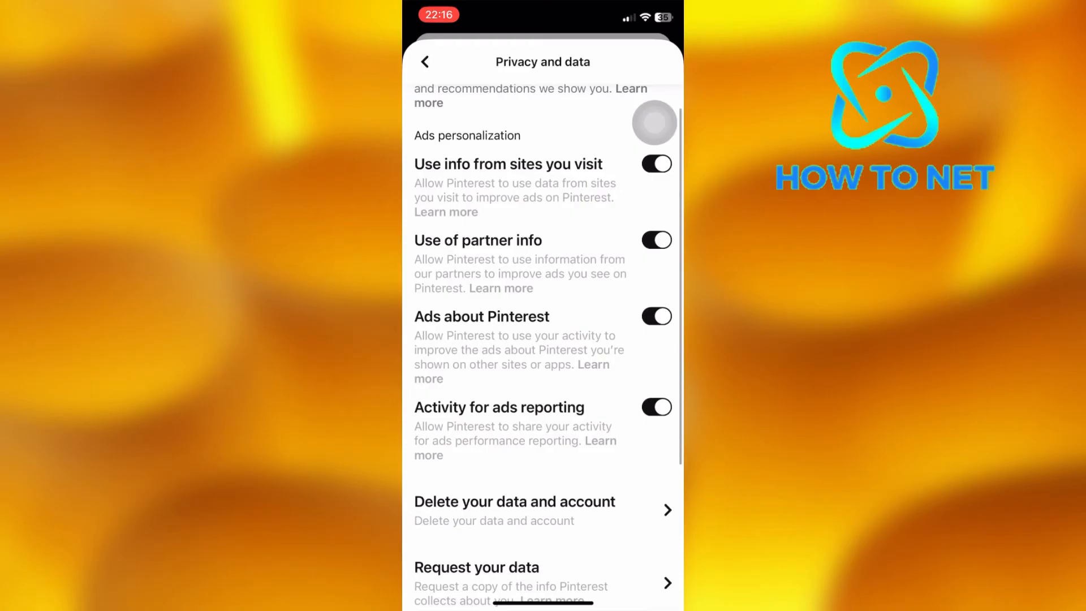